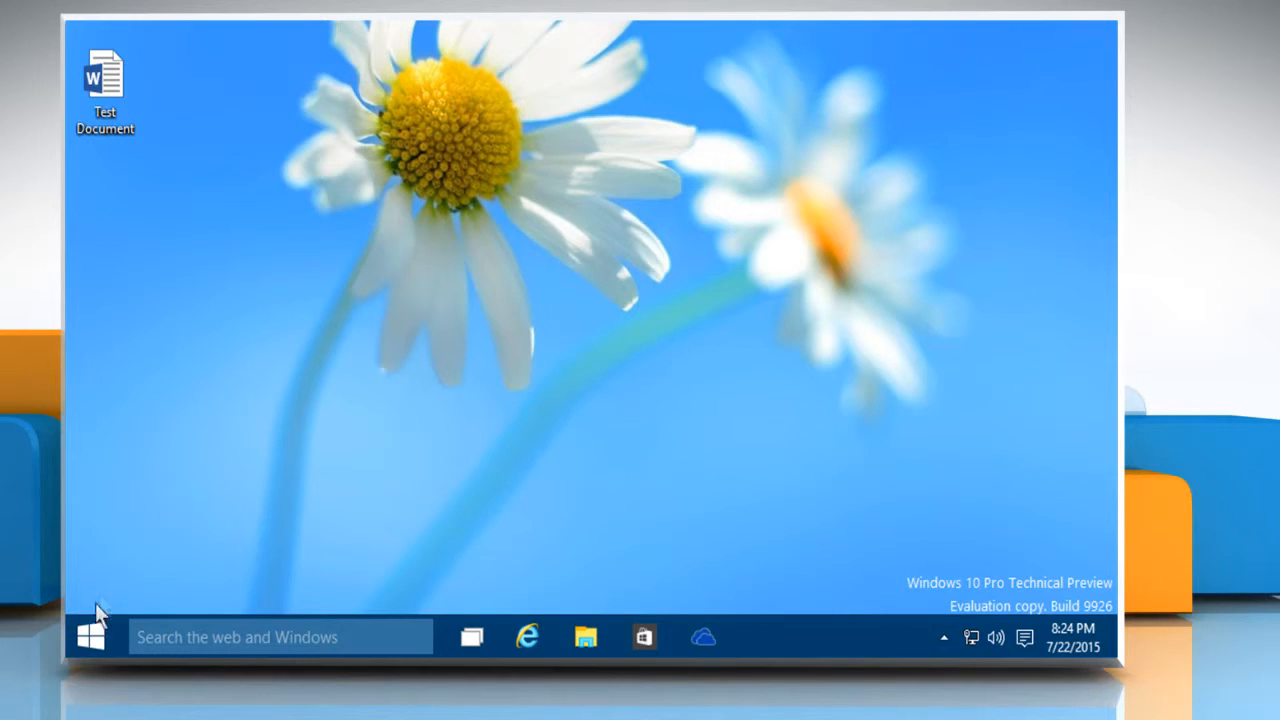
Open the Windows Start menu from the taskbar.
{"action": "left_click", "coordinate": [90, 637]}
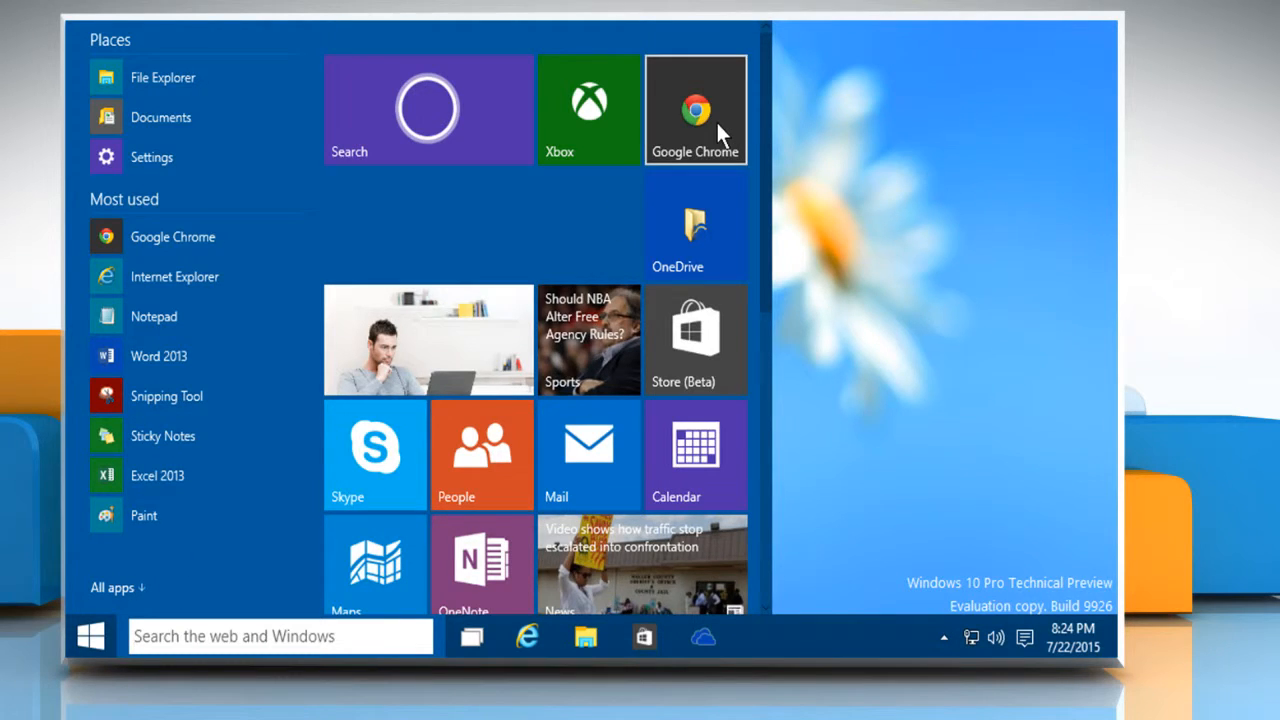
Launch Chrome, go to docs.google.com and sign in to Google Docs.
{"action": "left_click", "coordinate": [695, 103]}
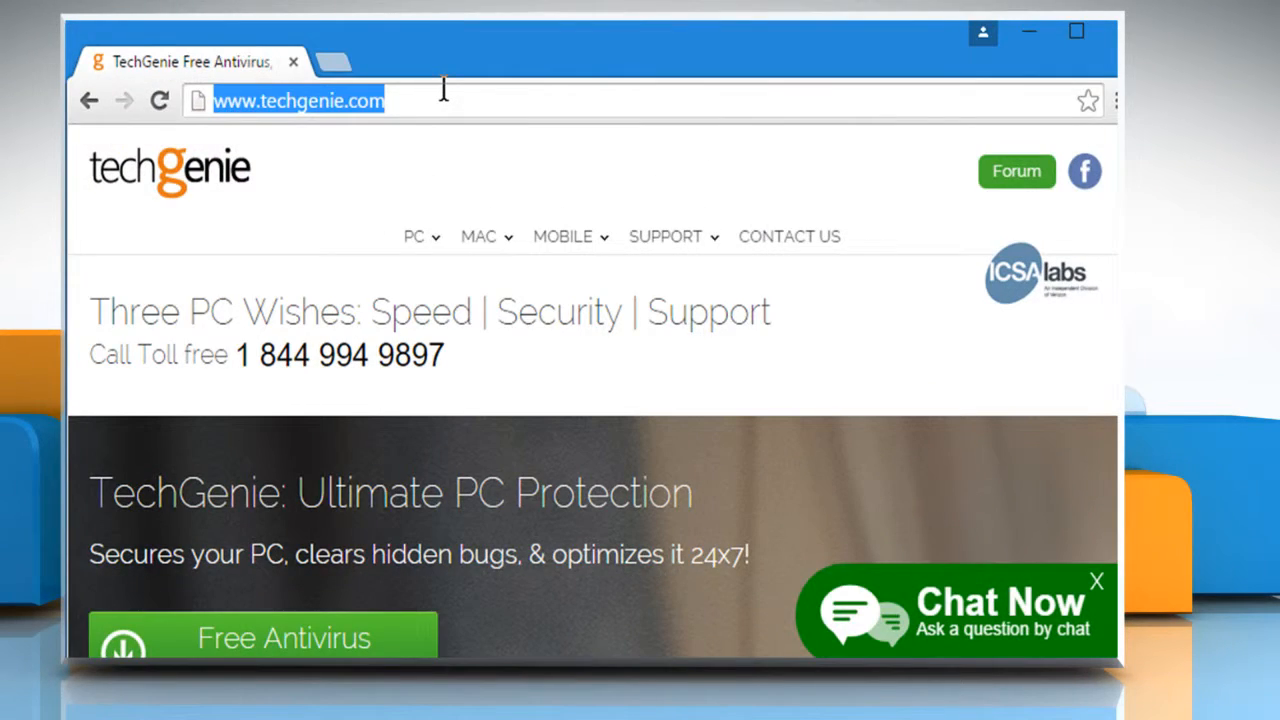
{"action": "type", "text": "docs.google.com"}
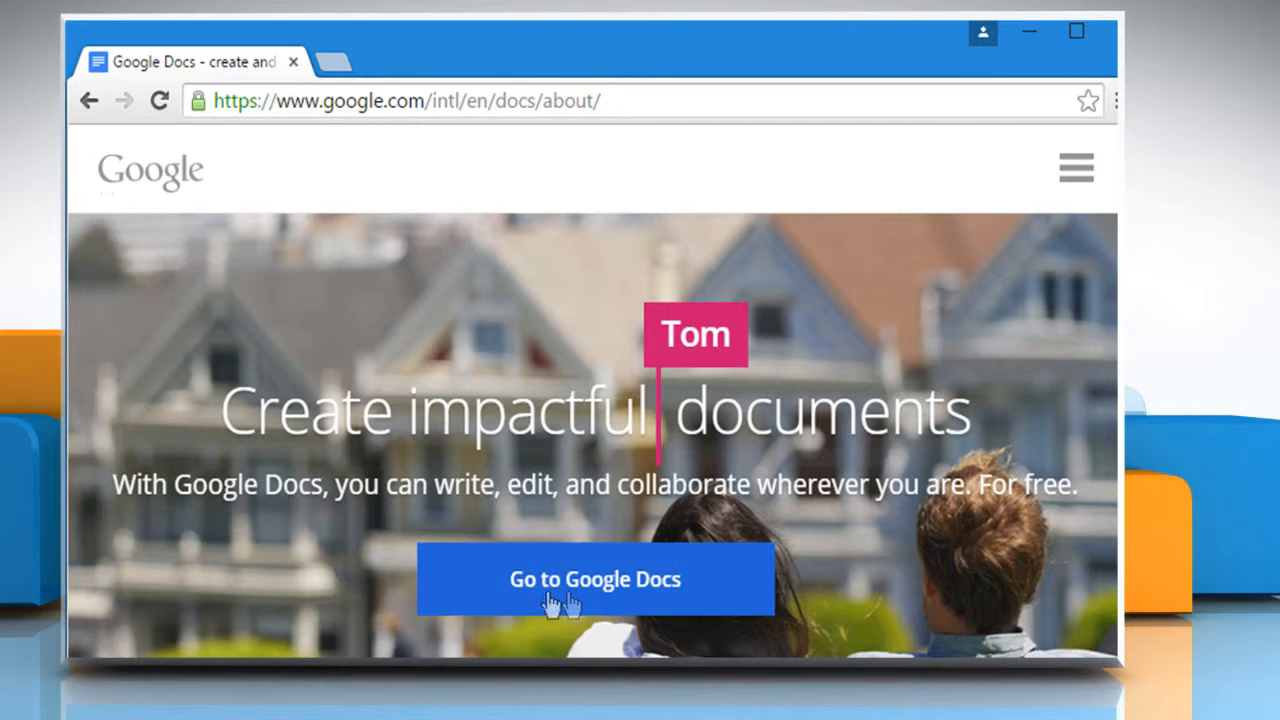
{"action": "left_click", "coordinate": [595, 580]}
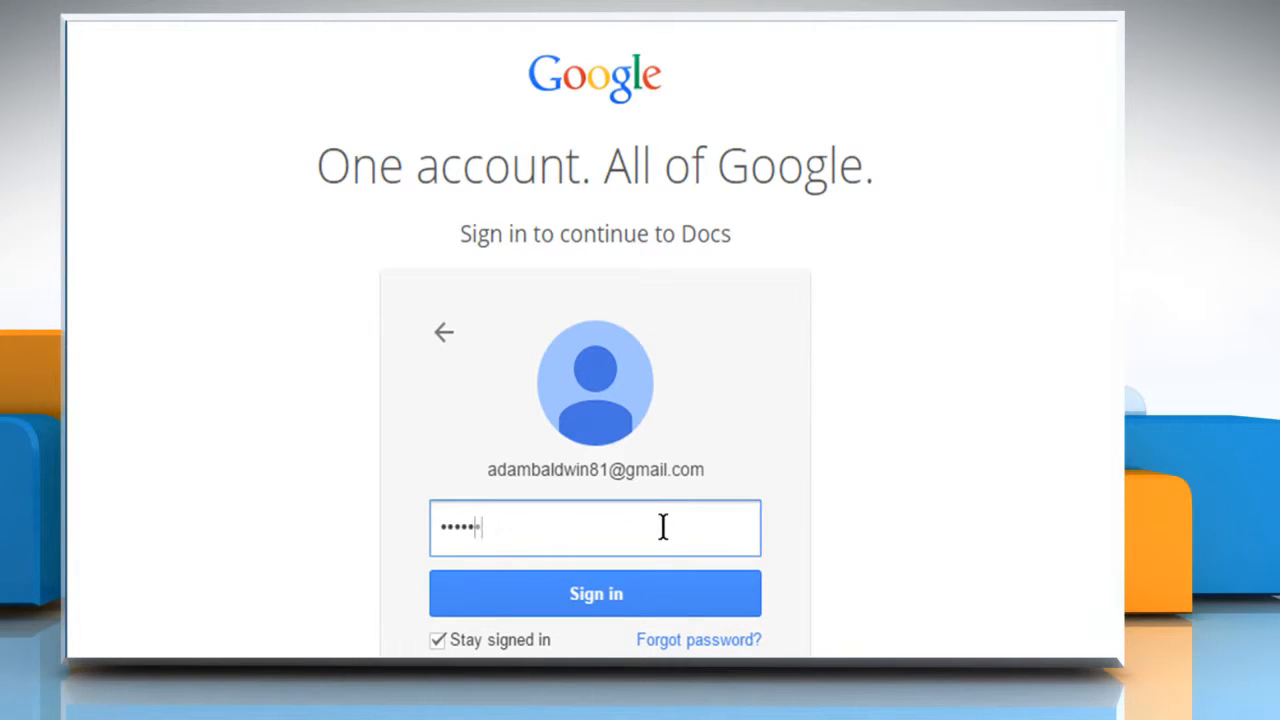
{"action": "left_click", "coordinate": [595, 593]}
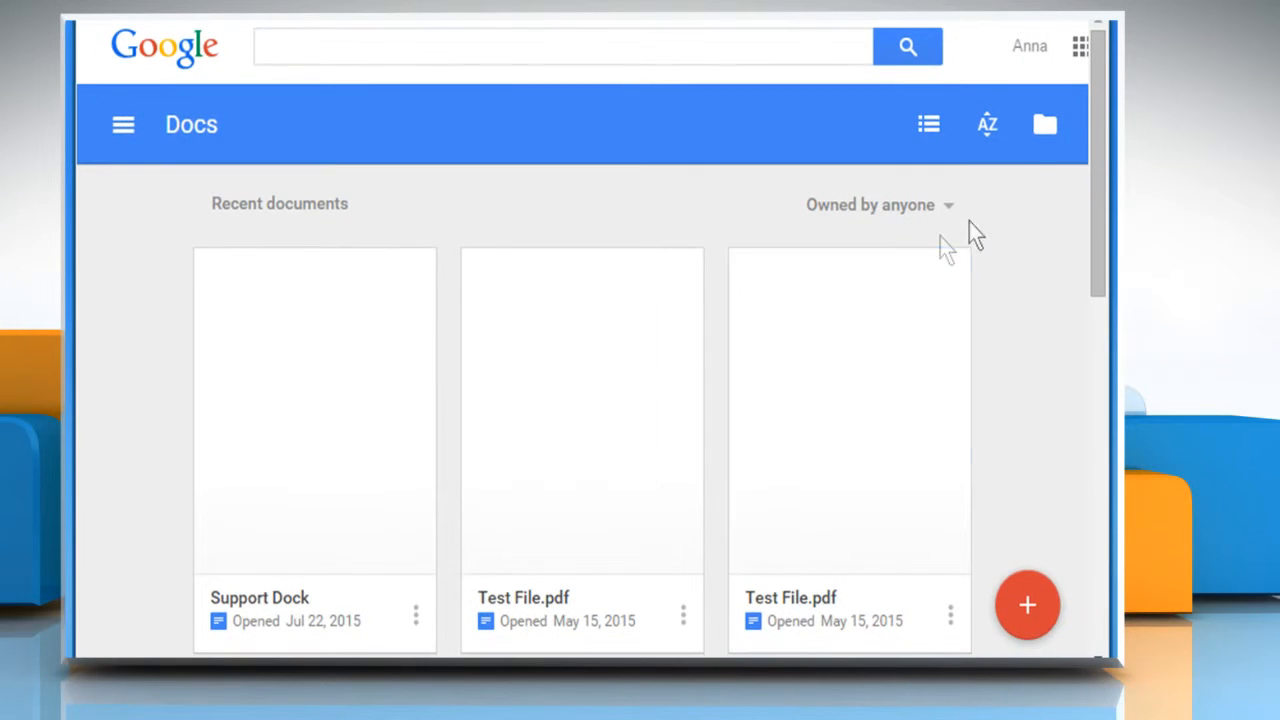
Upload 'Test Document' from the Desktop through the Open a file dialog.
{"action": "left_click", "coordinate": [1043, 123]}
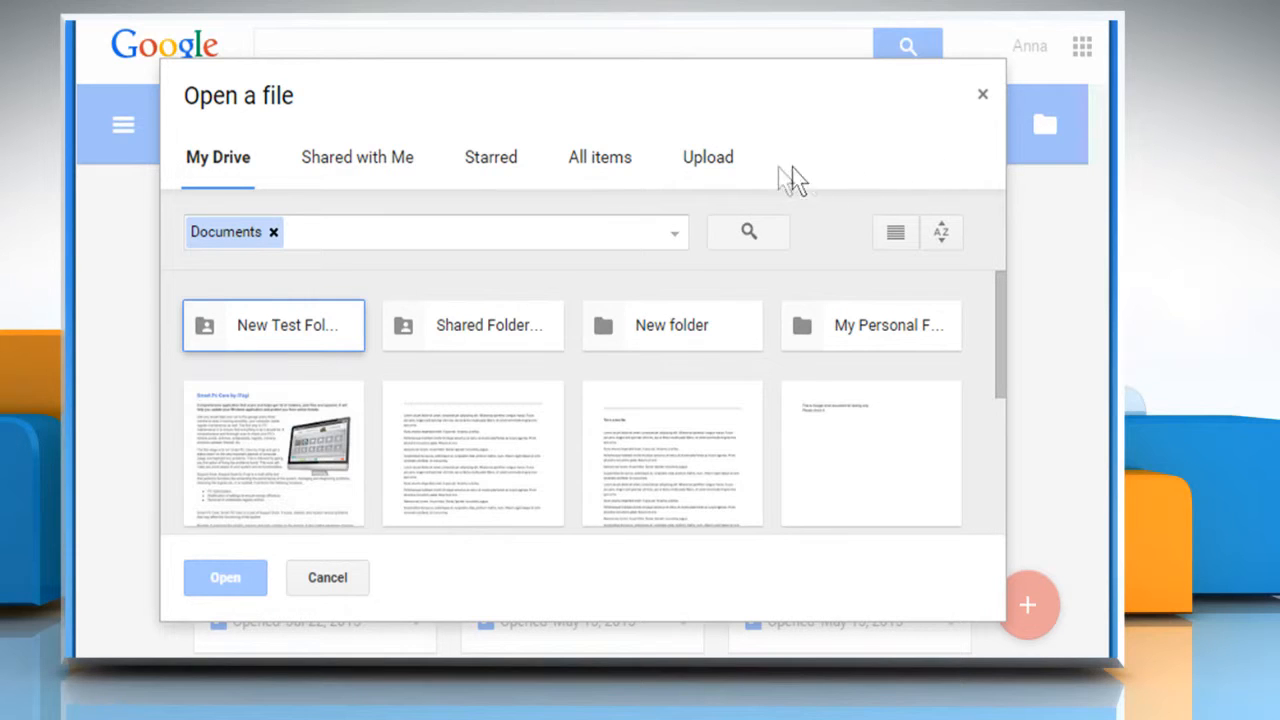
{"action": "left_click", "coordinate": [706, 157]}
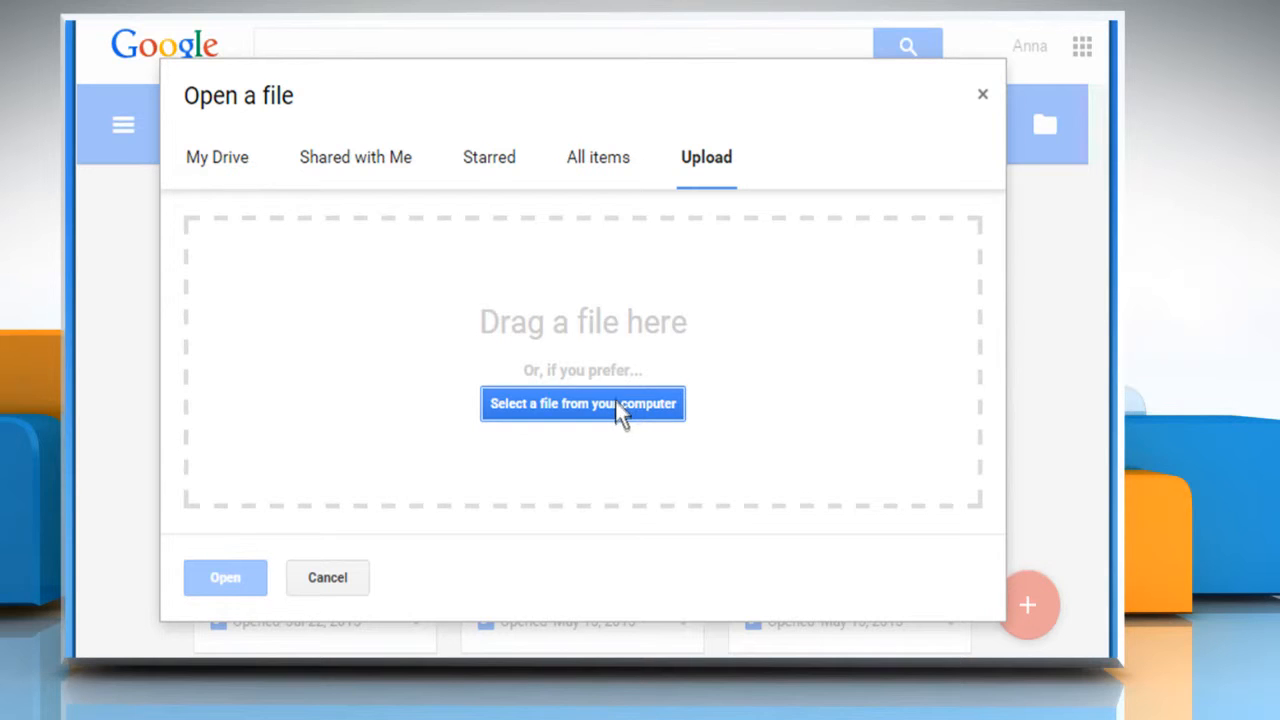
{"action": "left_click", "coordinate": [583, 404]}
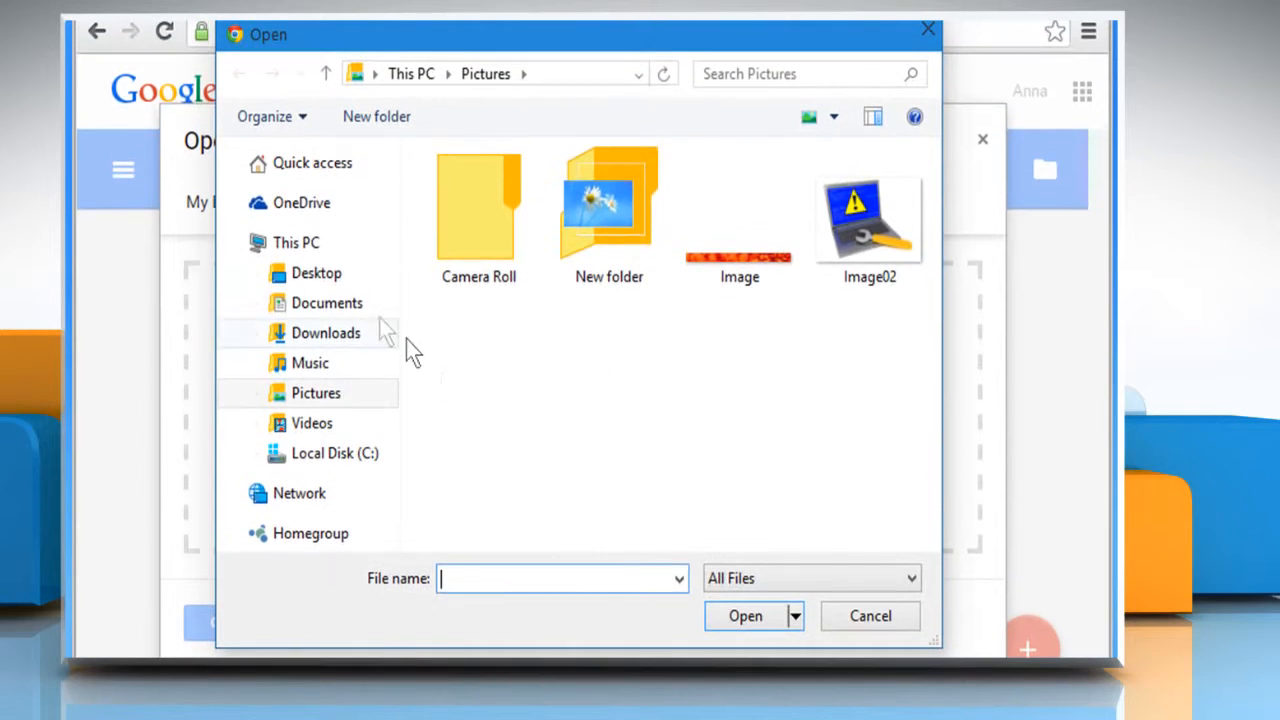
{"action": "left_click", "coordinate": [316, 272]}
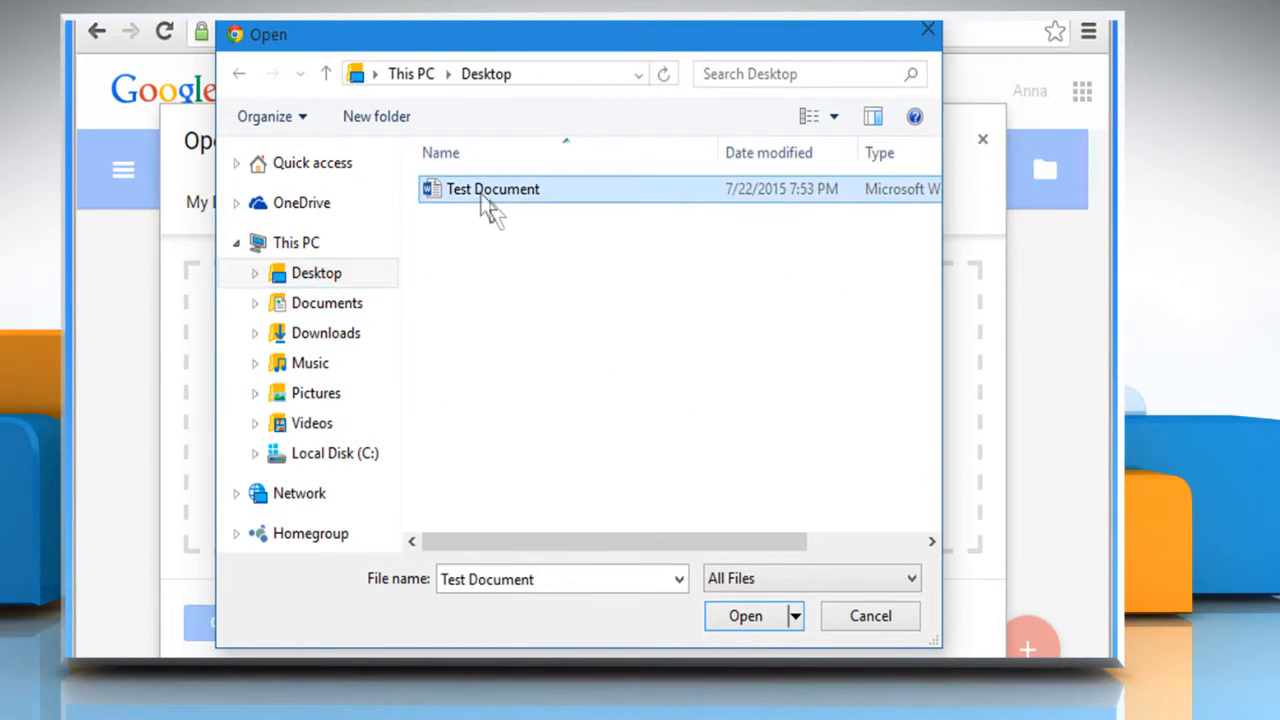
{"action": "left_click", "coordinate": [745, 615]}
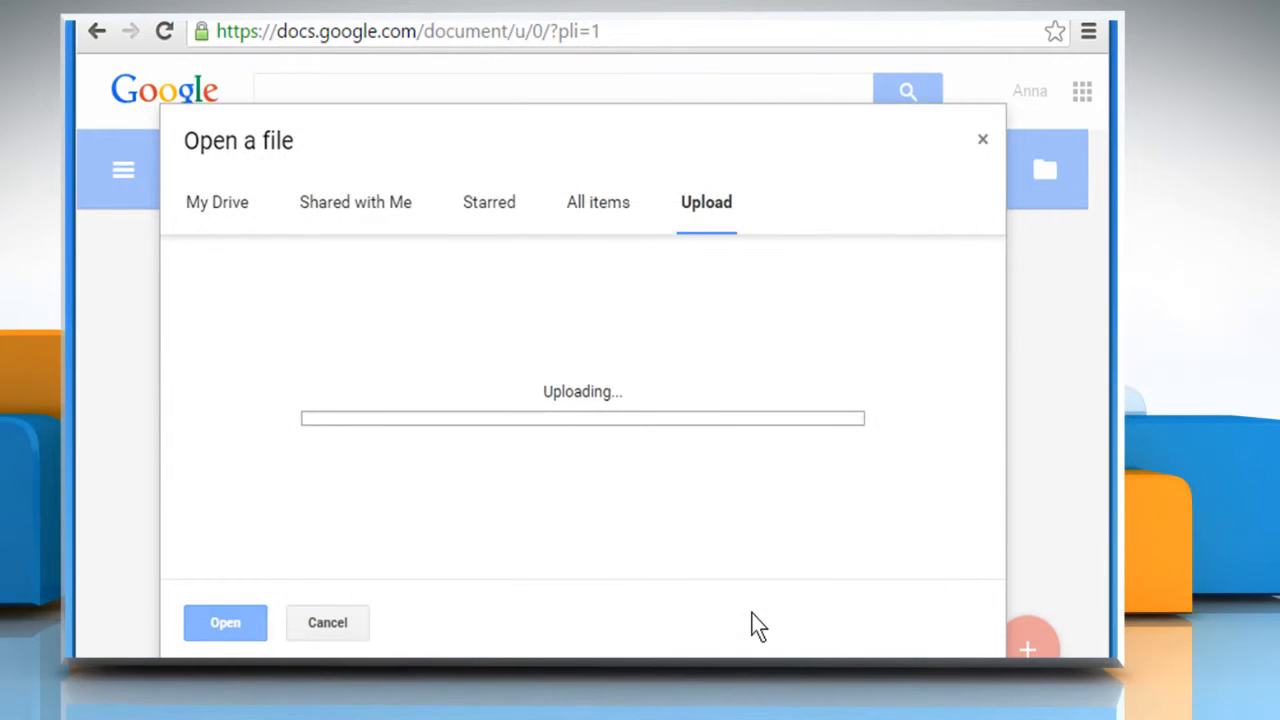